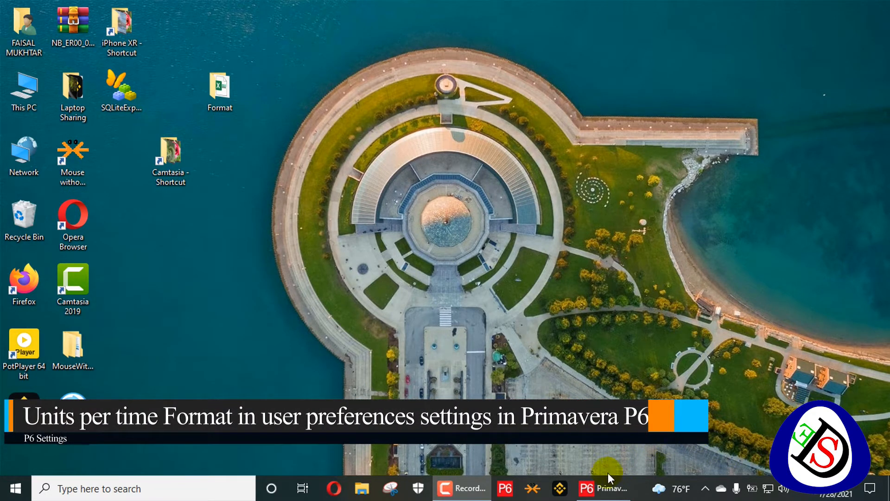
# Step: Bring the P6 Villa Construction schedule forward and start toward the Edit menu
pyautogui.click(589, 488)
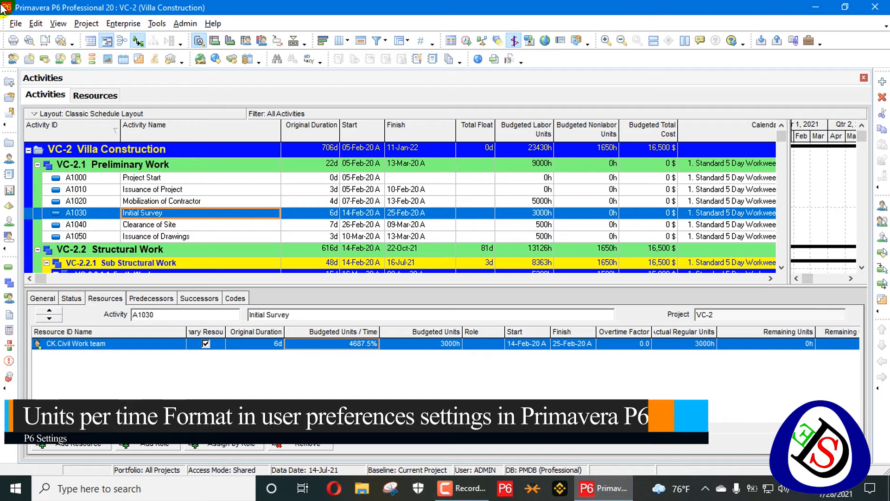
pyautogui.click(30, 24)
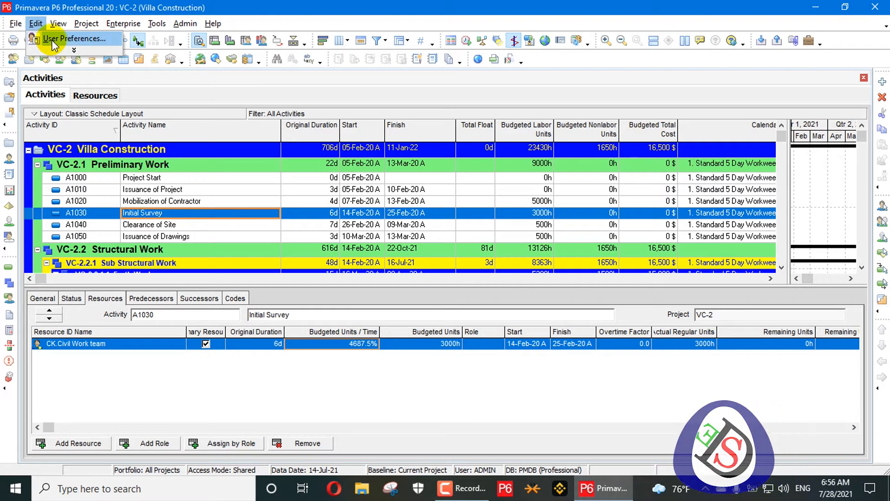
# Step: Set User Preferences Time Units to 'Show as units/duration (4h/d)', giving 469h/d
pyautogui.click(80, 39)
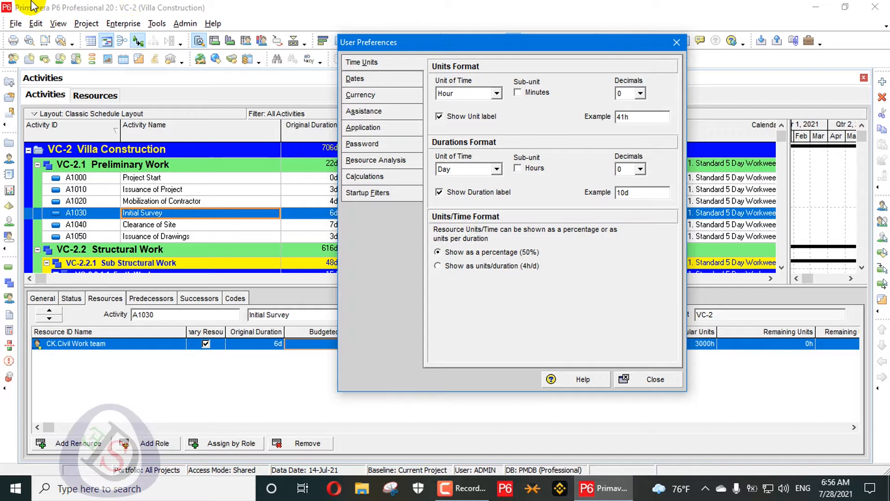
pyautogui.moveTo(368, 42); pyautogui.dragTo(492, 24)
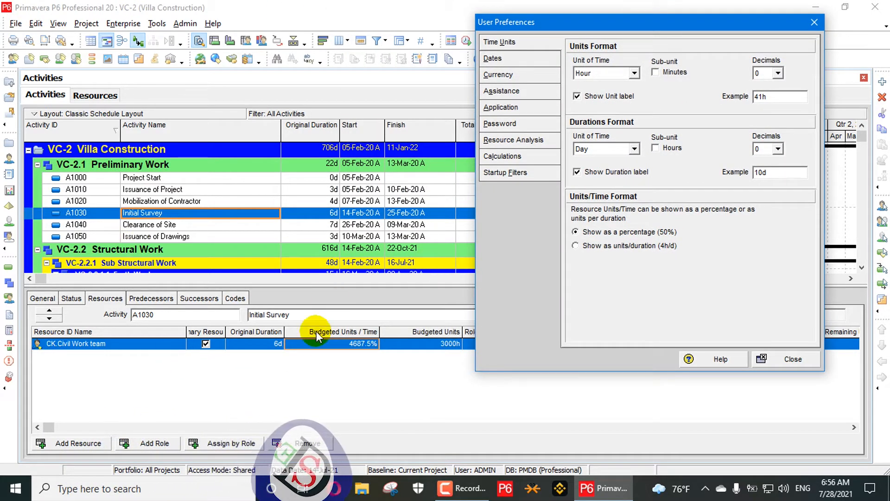
pyautogui.moveTo(362, 361)
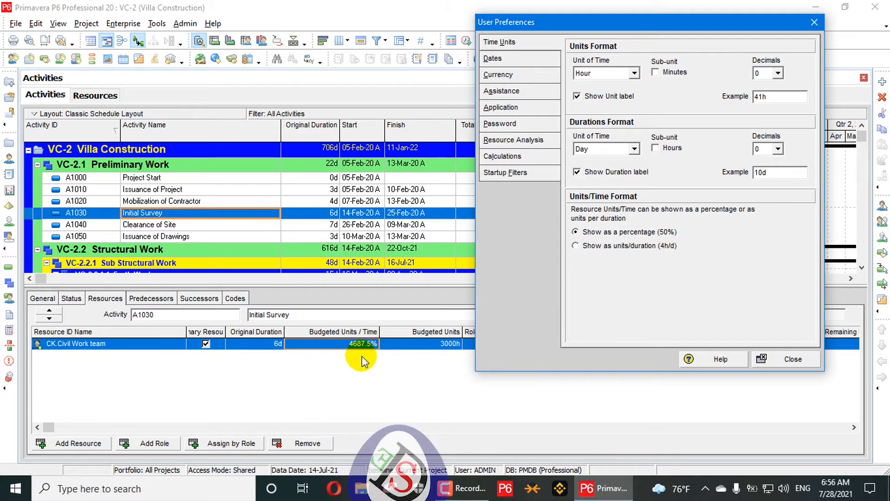
pyautogui.click(575, 245)
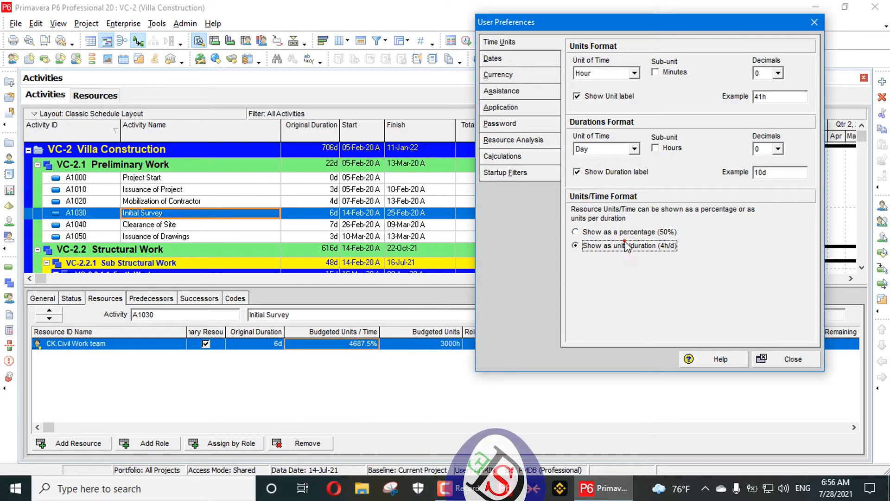
pyautogui.click(792, 359)
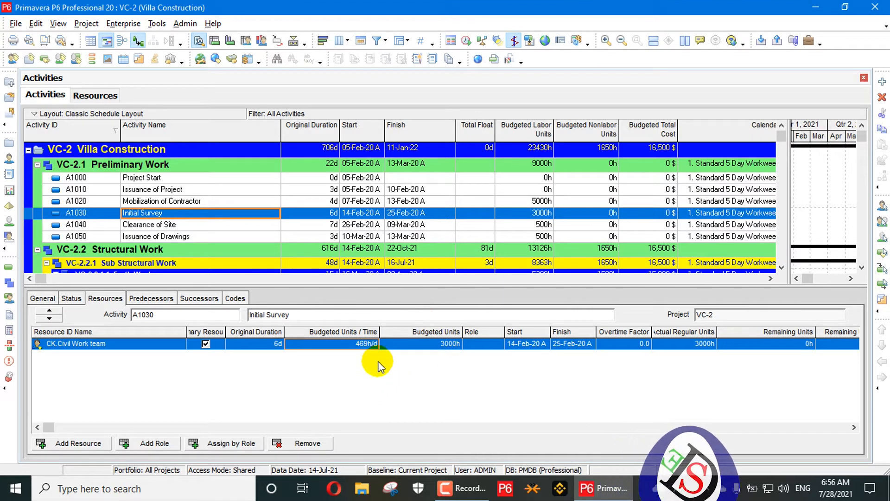
pyautogui.moveTo(380, 355)
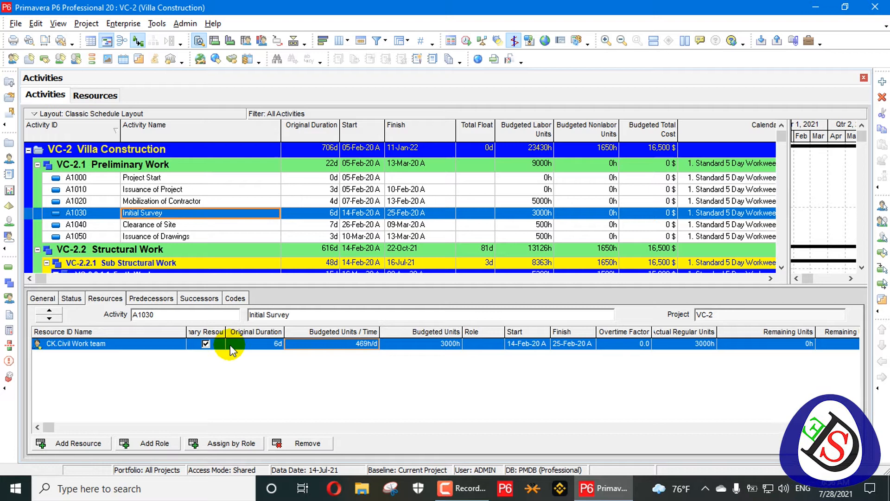
pyautogui.moveTo(276, 364)
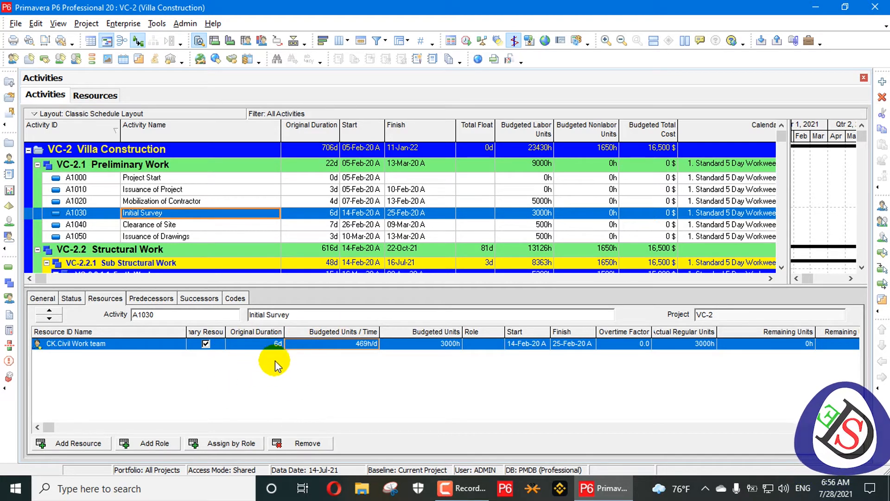
pyautogui.moveTo(366, 367)
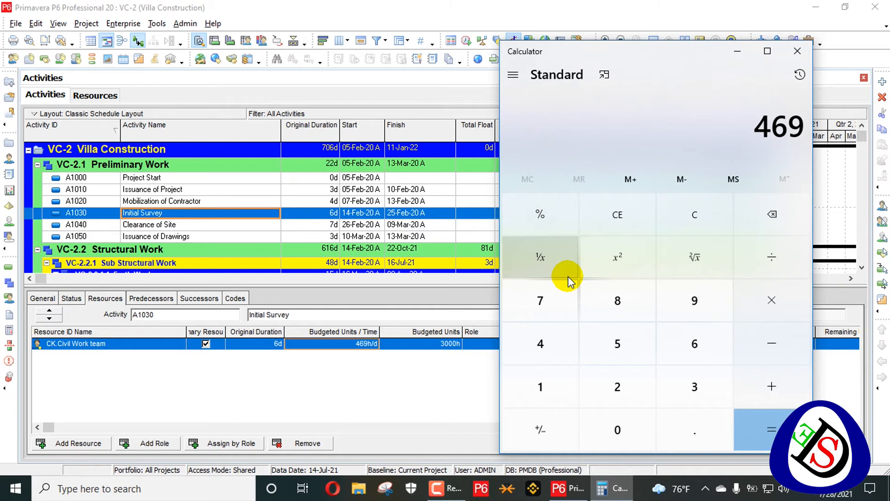
# Step: Divide 469 by 10 in Calculator to get 46.9
pyautogui.click(771, 257)
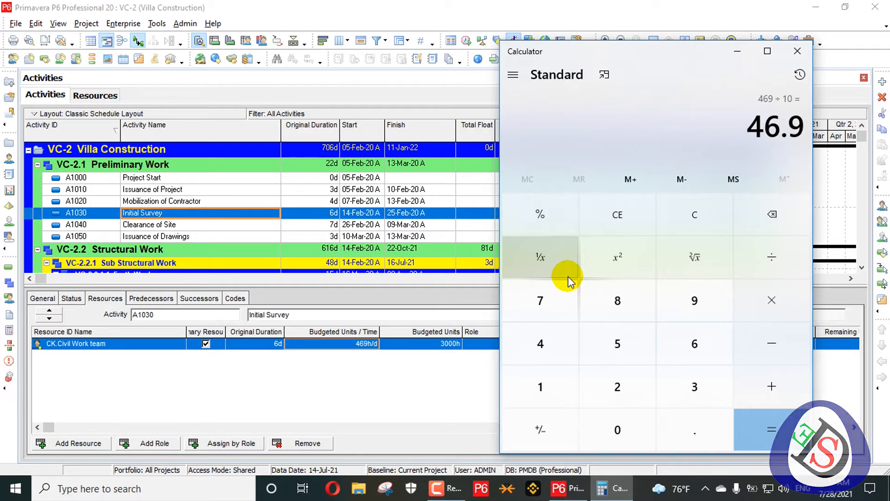
pyautogui.moveTo(839, 191)
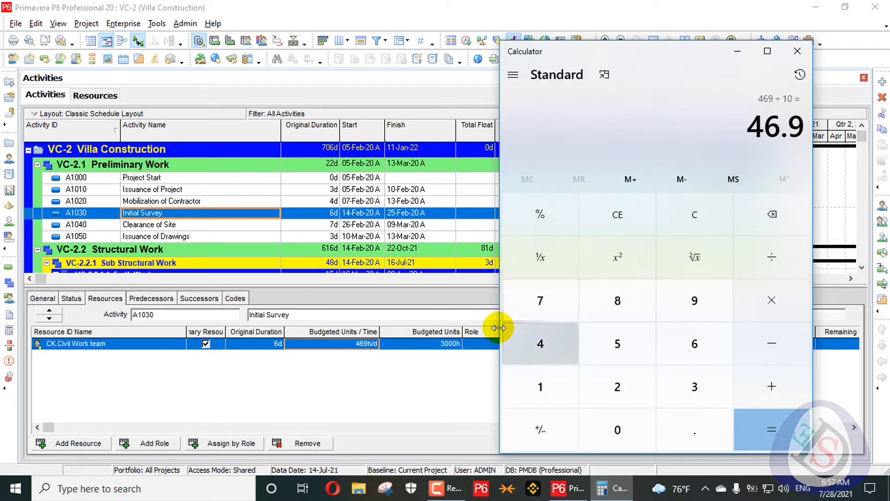
pyautogui.moveTo(605, 247)
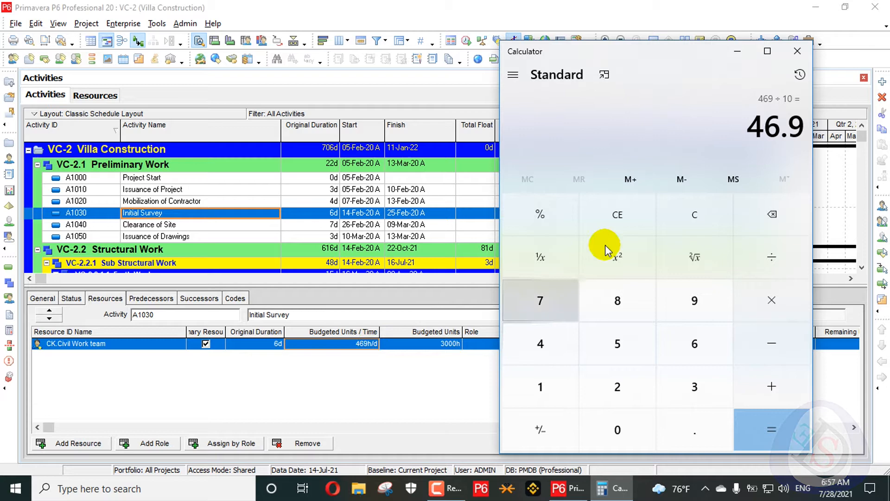
pyautogui.moveTo(134, 79)
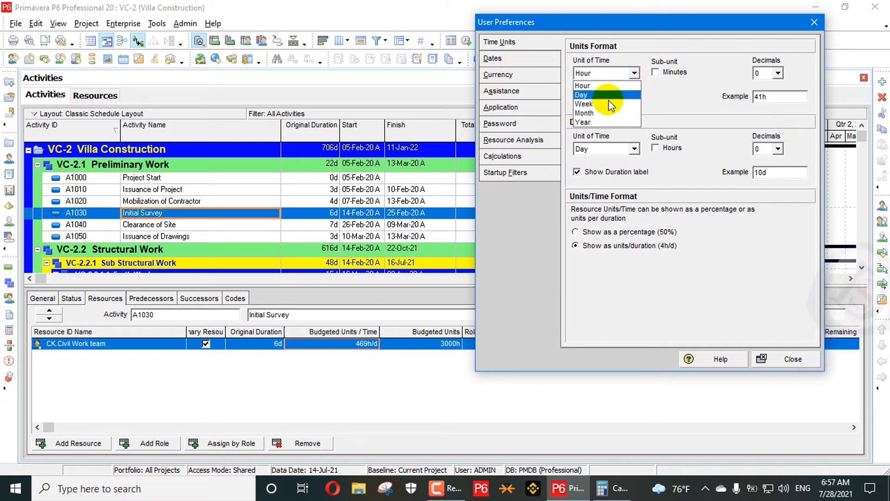
# Step: Set the Units Format unit of time to Day so the assignment reads 47d/d and 300d
pyautogui.click(593, 95)
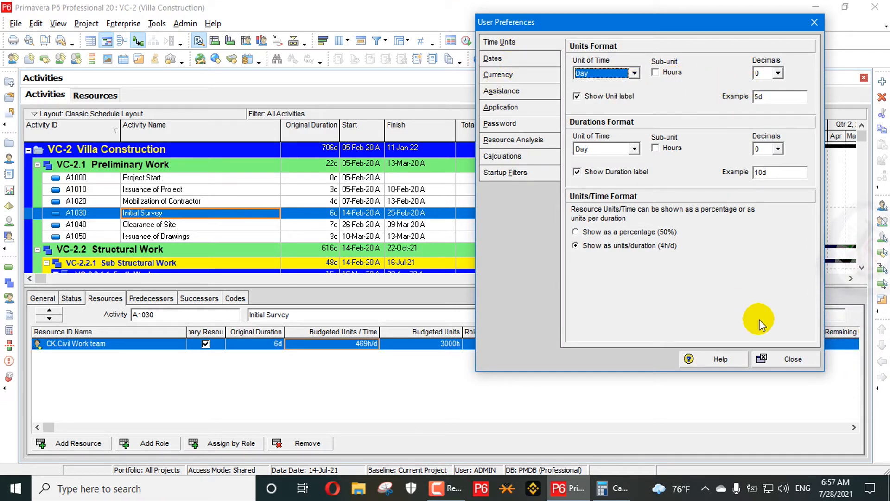
pyautogui.click(792, 359)
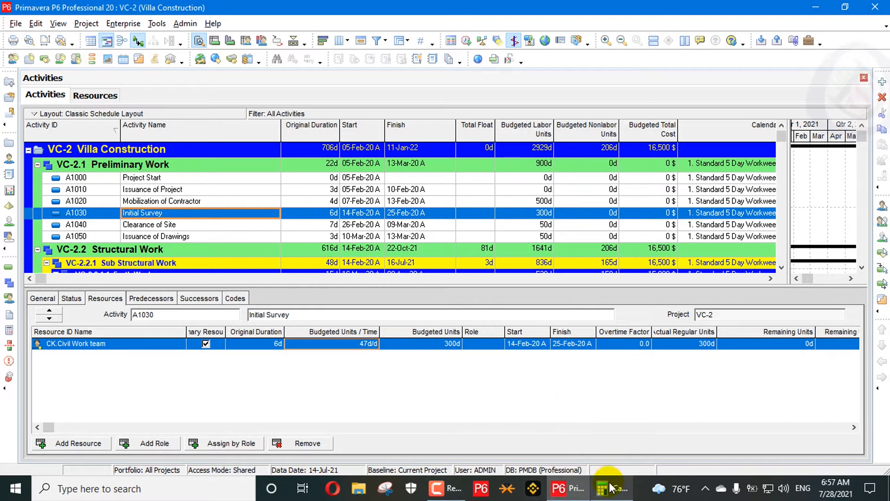
# Step: Bring the Calculator back up and return to the User Preferences
pyautogui.click(608, 488)
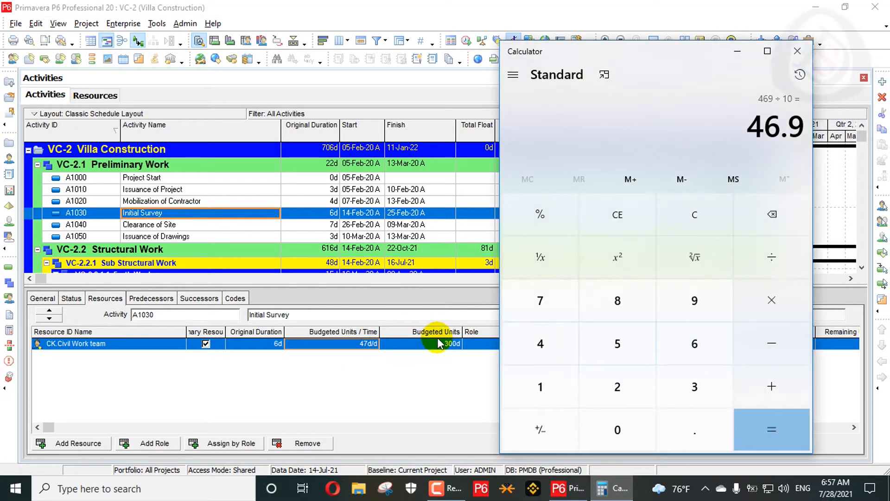
pyautogui.click(798, 51)
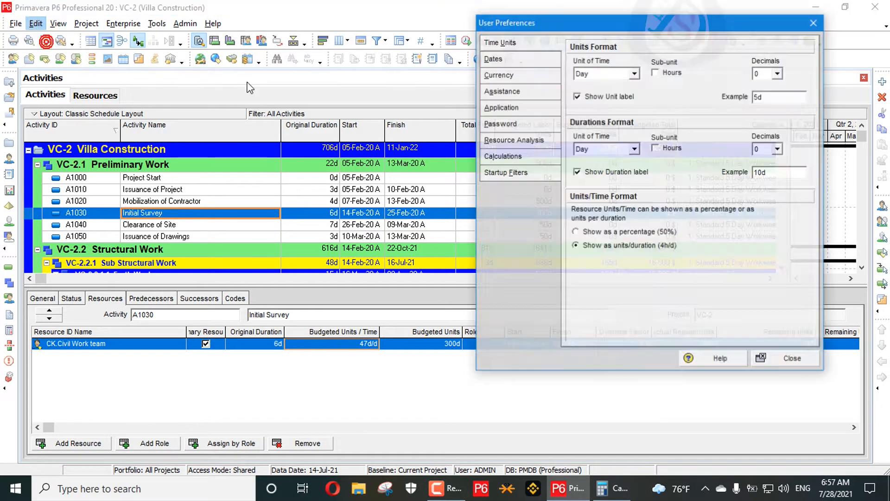
# Step: Set the unit of time back to Hour (469h/d) and compute 469 × 10 = 4,690 in Calculator
pyautogui.click(633, 73)
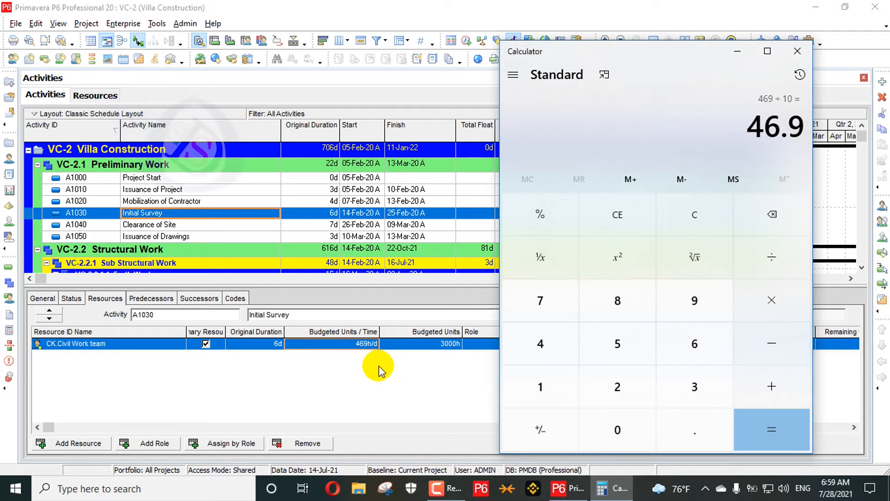
pyautogui.click(694, 300)
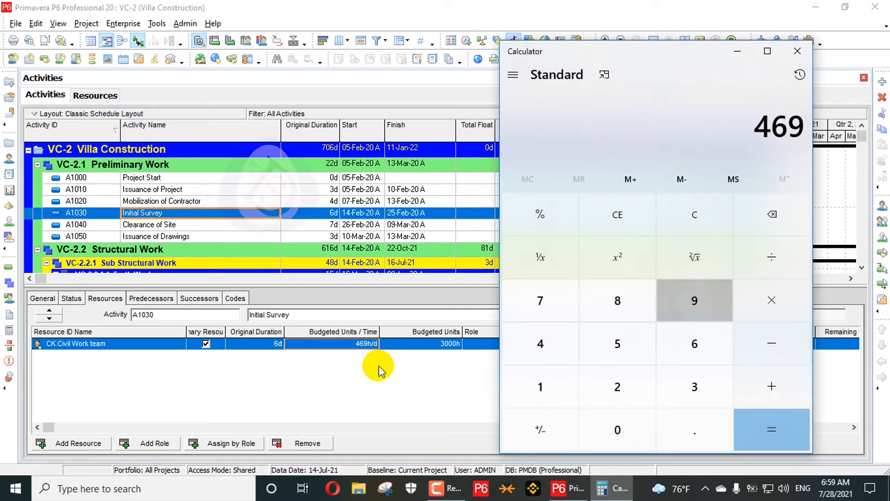
pyautogui.click(772, 429)
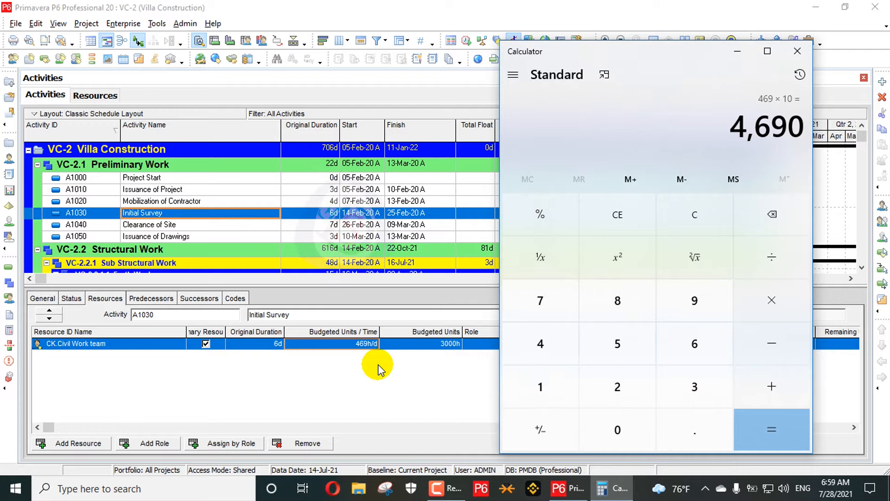
pyautogui.moveTo(607, 276)
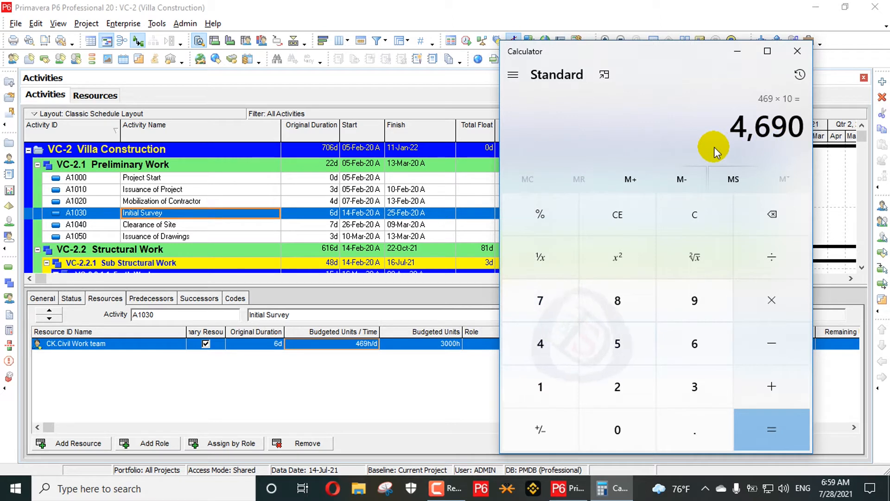
pyautogui.moveTo(672, 204)
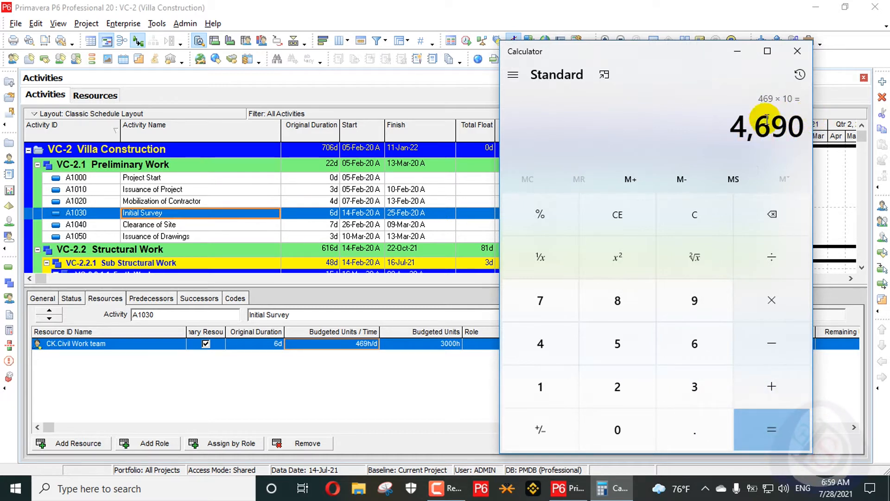
pyautogui.moveTo(522, 250)
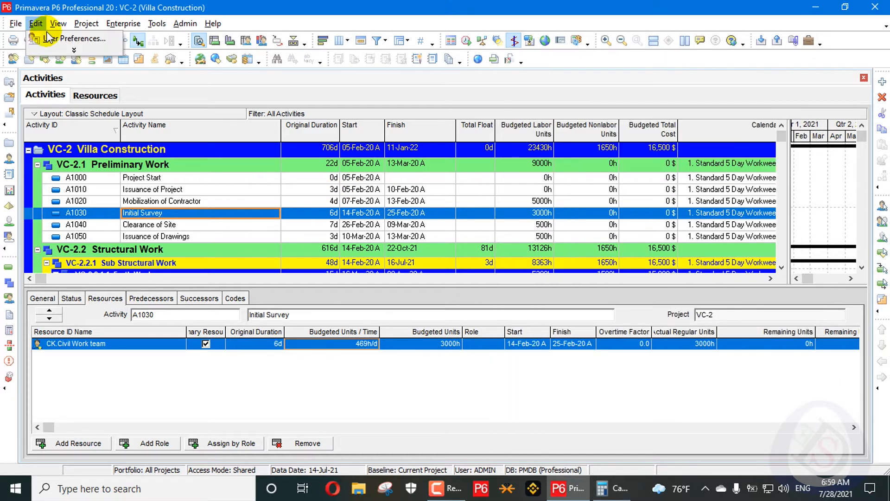
# Step: Switch units/time back to 'Show as a percentage' so A1030 reads 4687.5%, then reopen preferences
pyautogui.click(71, 38)
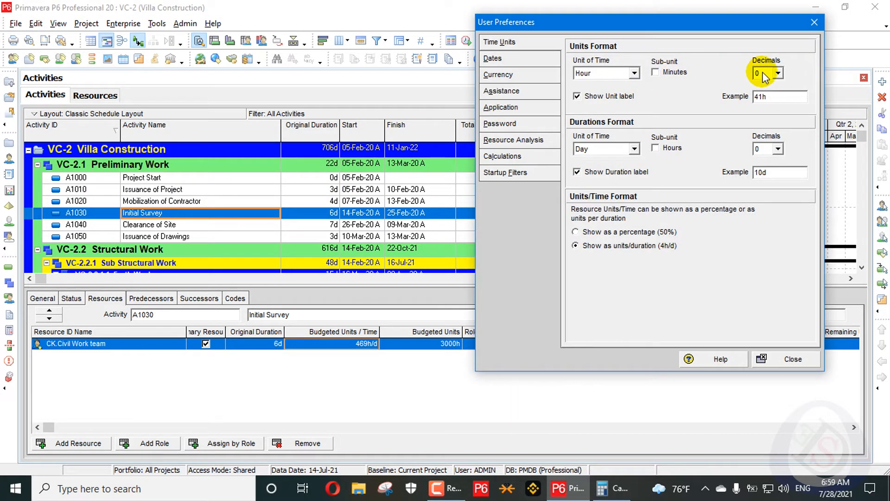
pyautogui.click(575, 232)
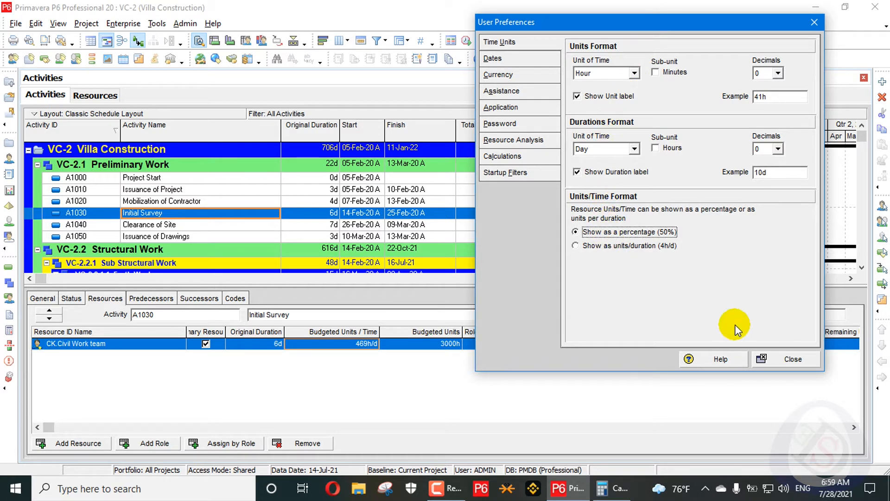
pyautogui.click(792, 359)
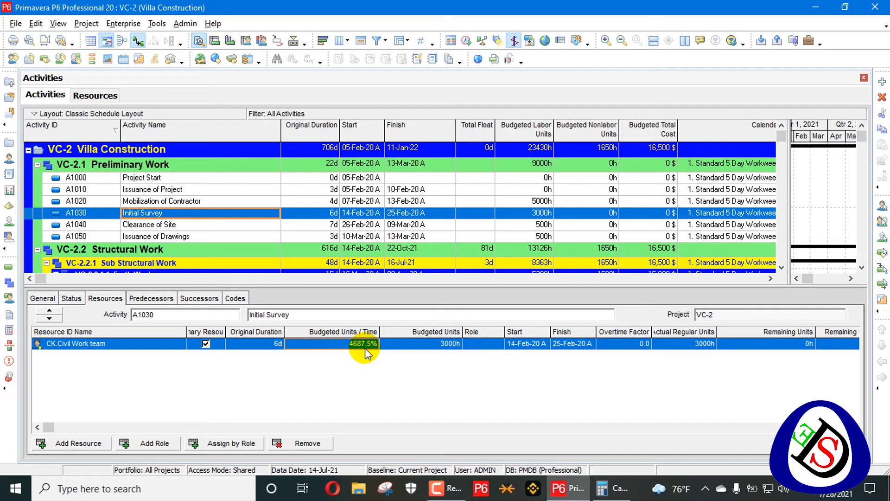
pyautogui.click(58, 24)
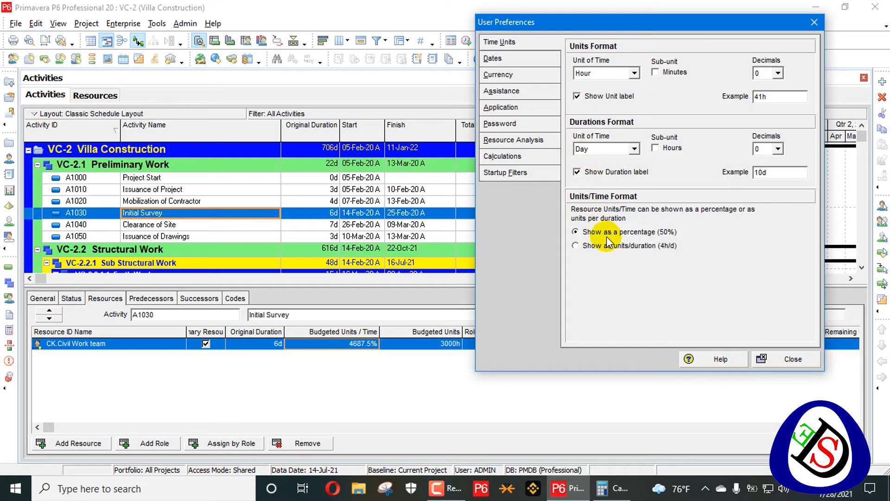
# Step: Show units/duration with 2 decimals so the Civil Work team reads 468.75h/d
pyautogui.click(575, 245)
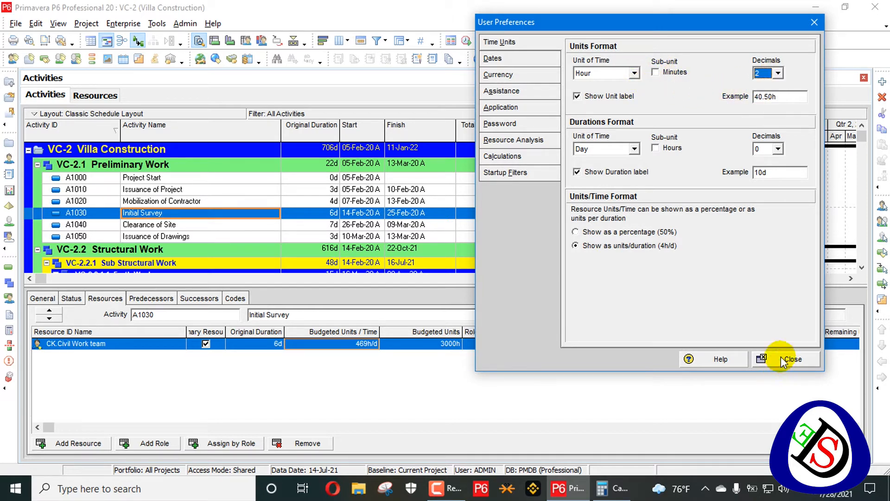
pyautogui.click(790, 359)
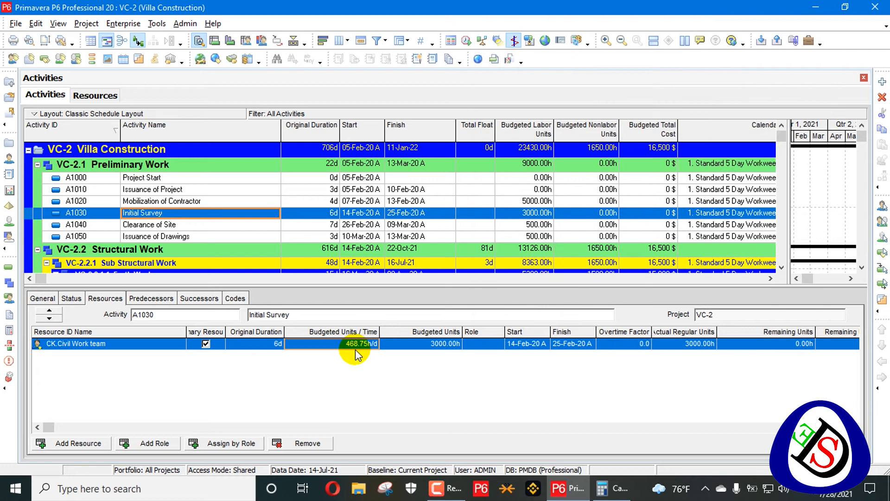
pyautogui.moveTo(351, 344)
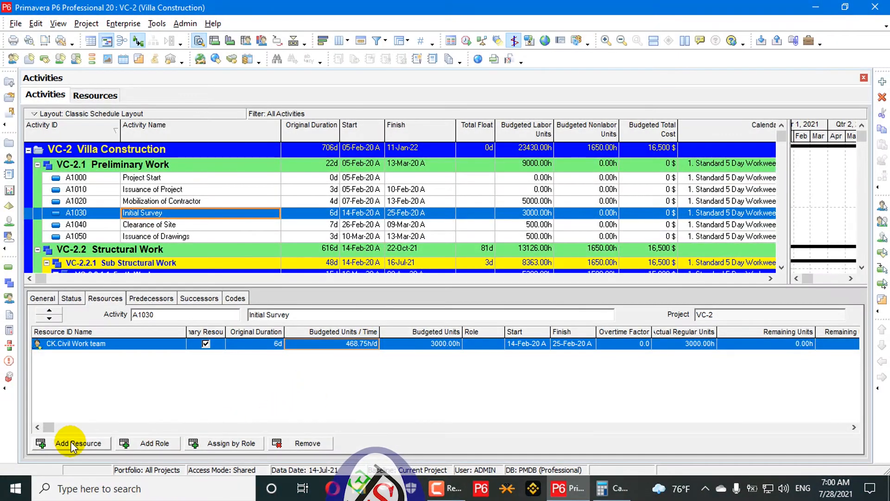
# Step: Assign resource R-29 Aron to activity A1030 at 8.00h/d
pyautogui.click(79, 444)
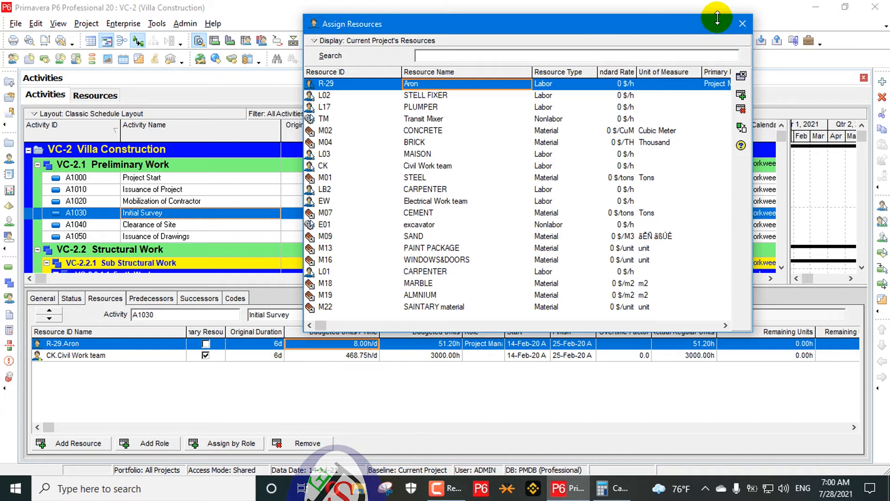
pyautogui.click(743, 23)
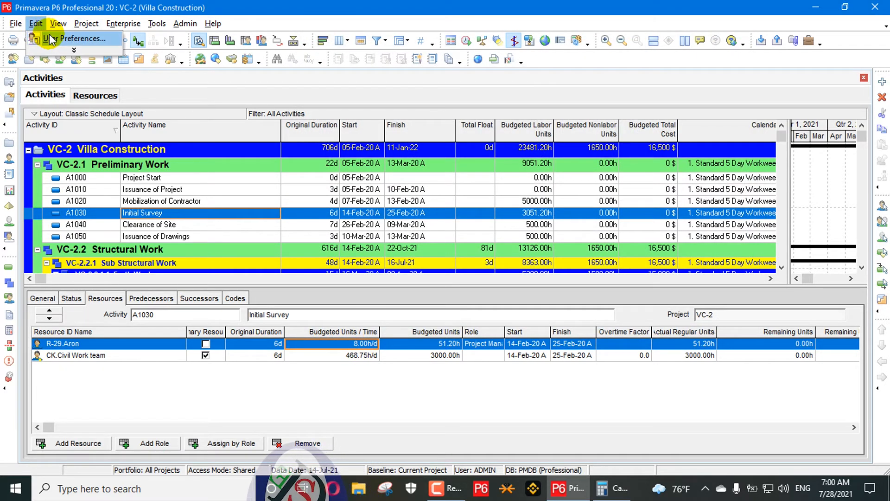
# Step: Set units/time to percentage (Aron 80%, Civil Work team 4687.5%) and bring up Calculator
pyautogui.click(74, 39)
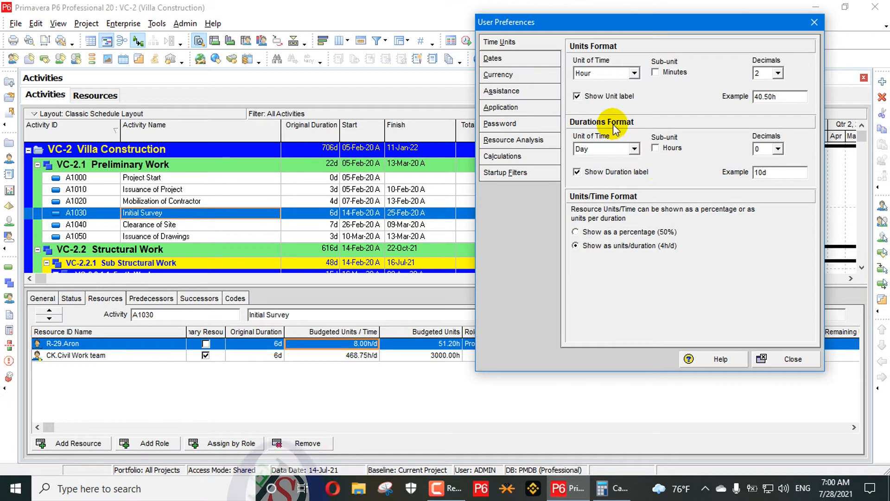
pyautogui.click(575, 232)
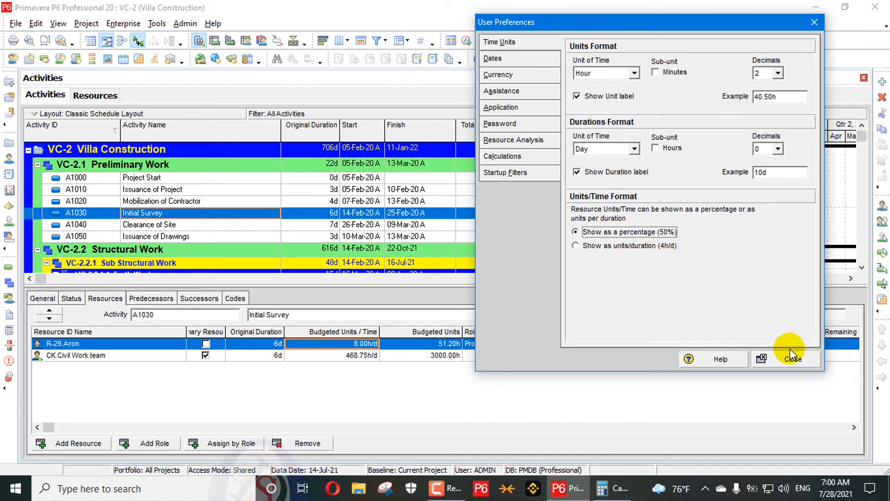
pyautogui.click(792, 359)
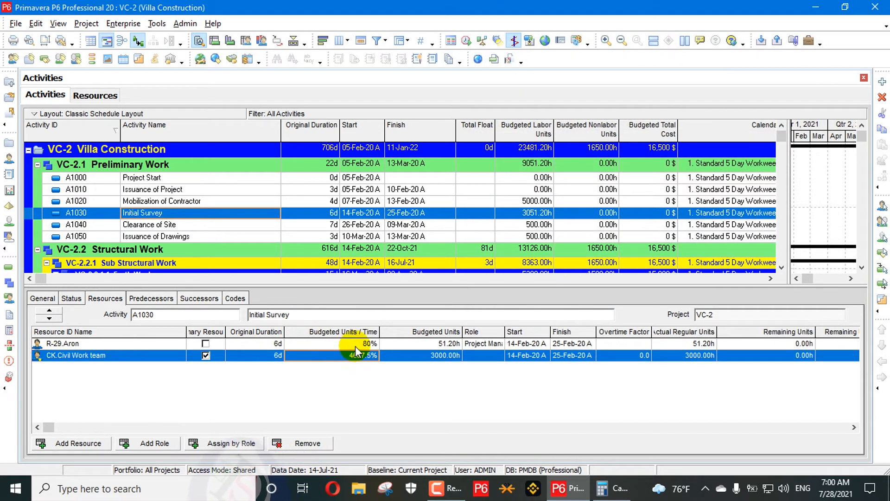
pyautogui.click(332, 343)
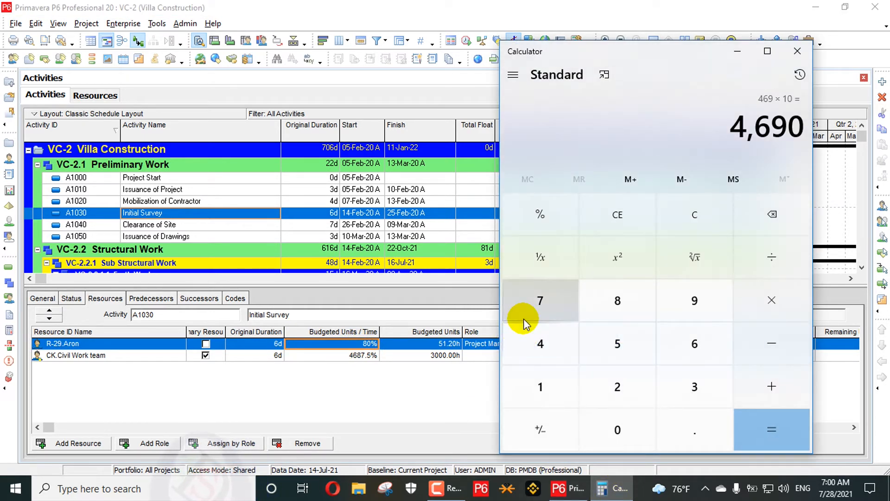
# Step: Clear Calculator and divide 4687.5 by 10 to get 468.75
pyautogui.click(694, 214)
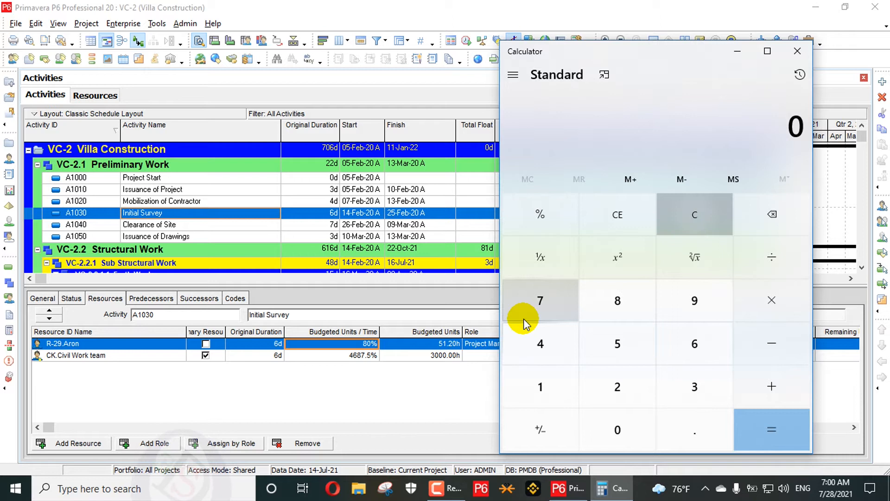
pyautogui.click(540, 343)
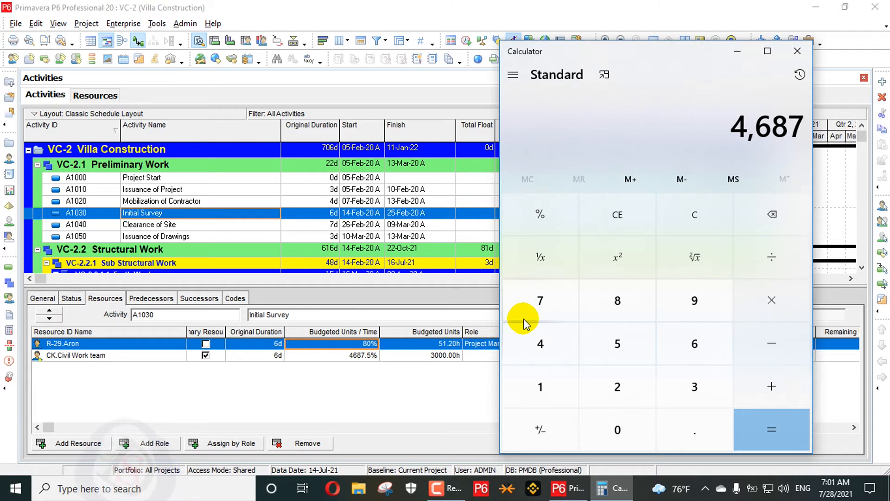
pyautogui.click(771, 430)
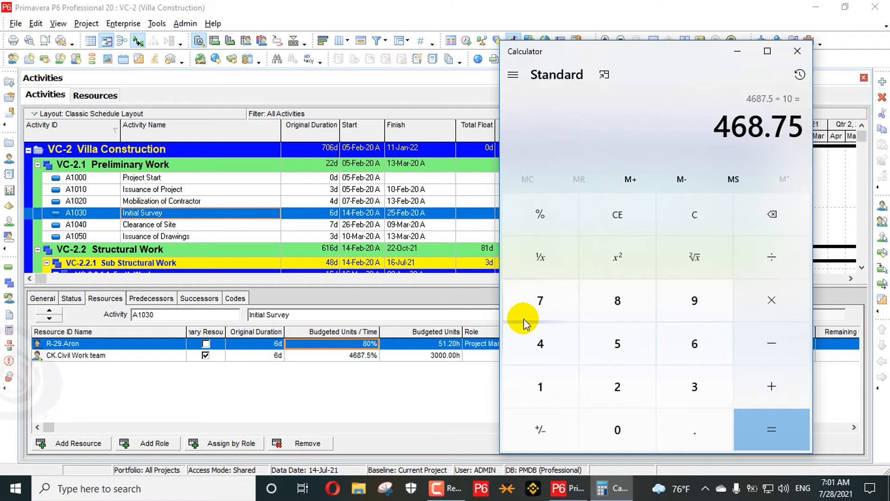
# Step: Divide 468.75 by 8 giving 58.59375, then return to P6's Assign Resources list
pyautogui.click(772, 257)
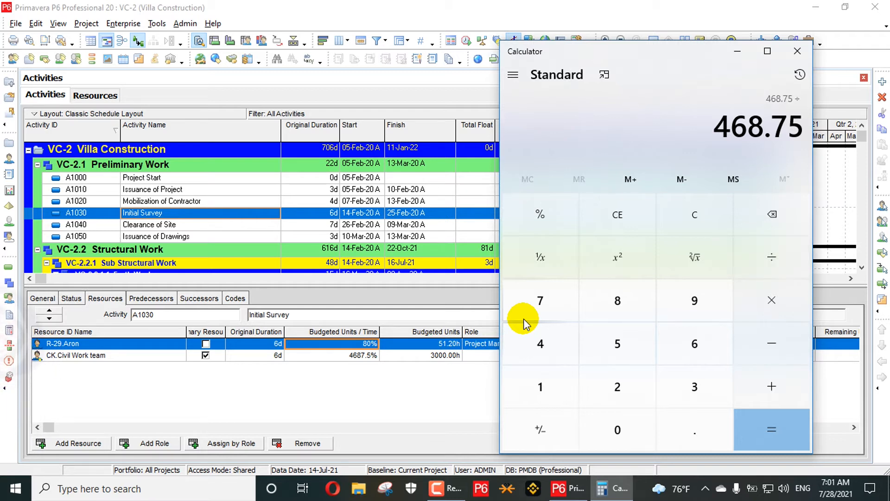
pyautogui.click(618, 301)
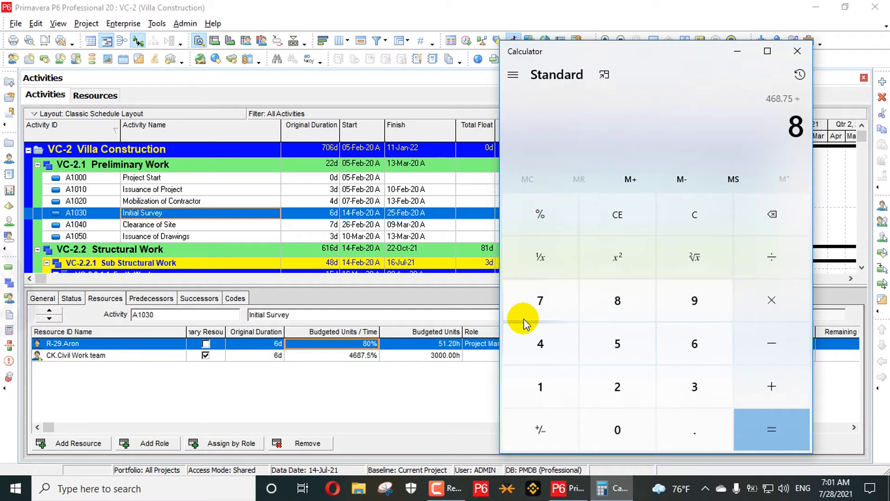
pyautogui.click(771, 428)
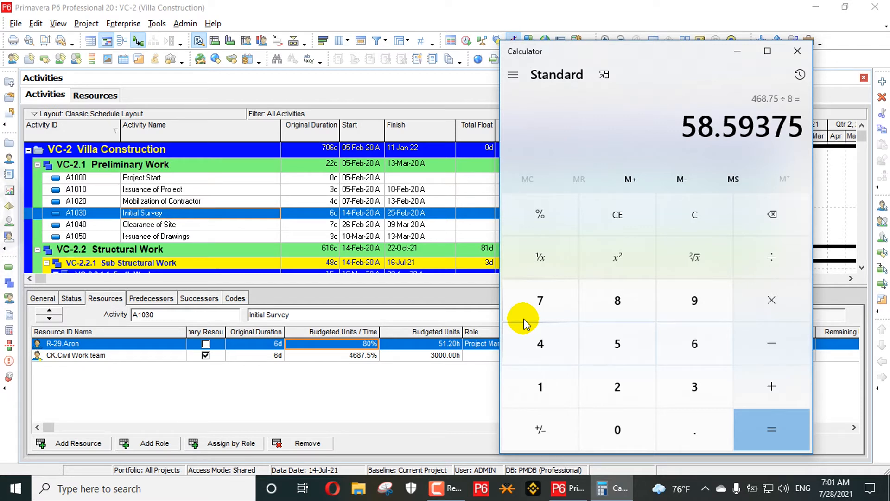
pyautogui.click(772, 257)
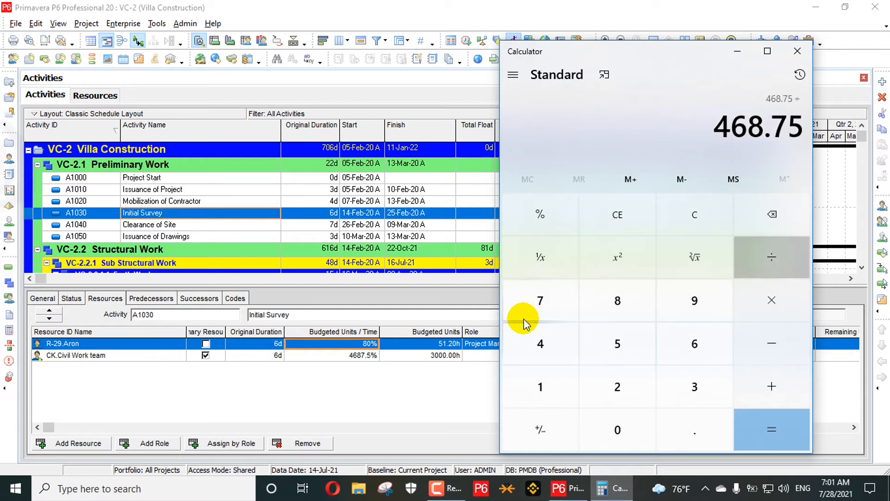
pyautogui.click(797, 50)
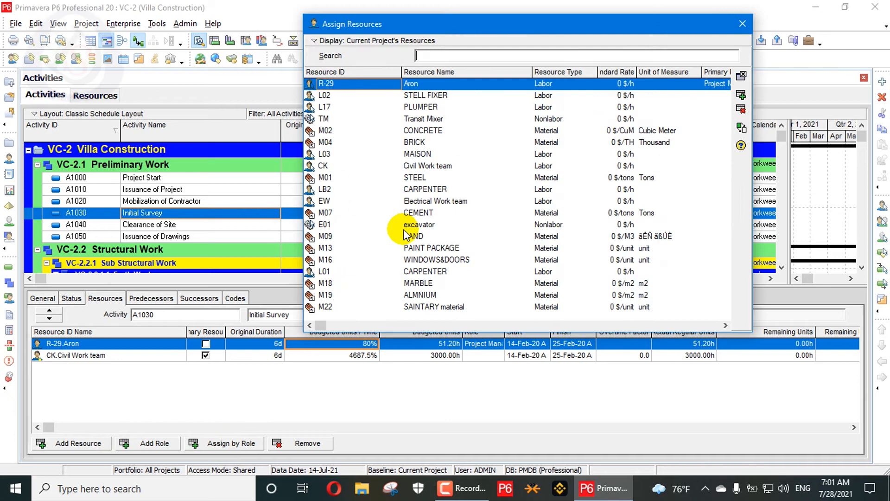
# Step: Assign plumber L17 to A1030 at 4795.3% units per time, giving 3068.97h budgeted
pyautogui.click(421, 108)
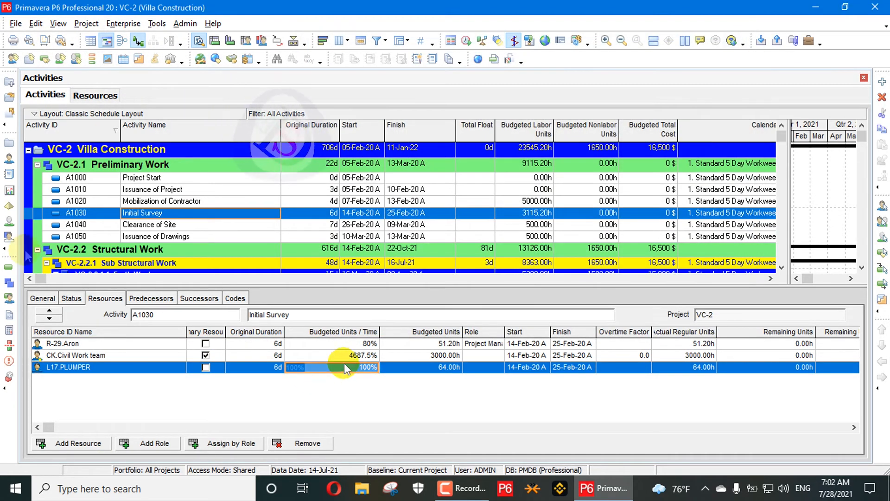
pyautogui.write('4795.3%')
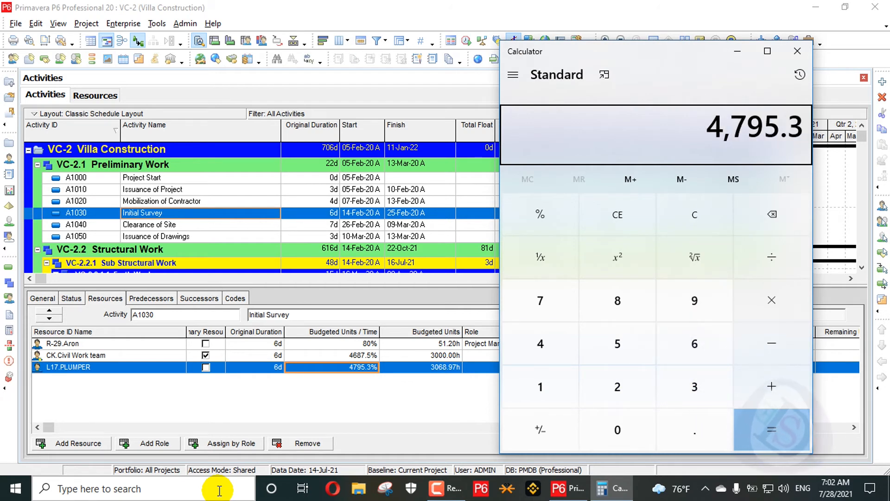
# Step: Verify 4795.3 ÷ 10 = 479.53 in Calculator, switch P6 to units/duration showing 479.53h/d, and close Calculator
pyautogui.click(772, 429)
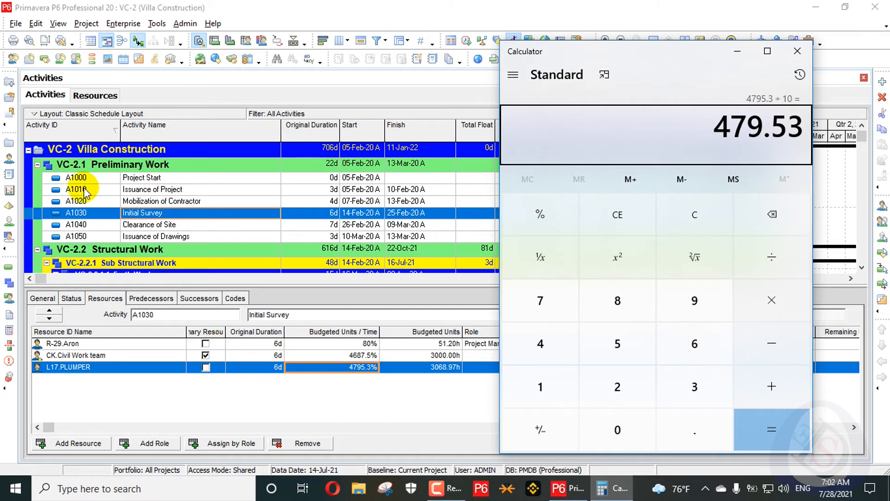
pyautogui.moveTo(623, 241)
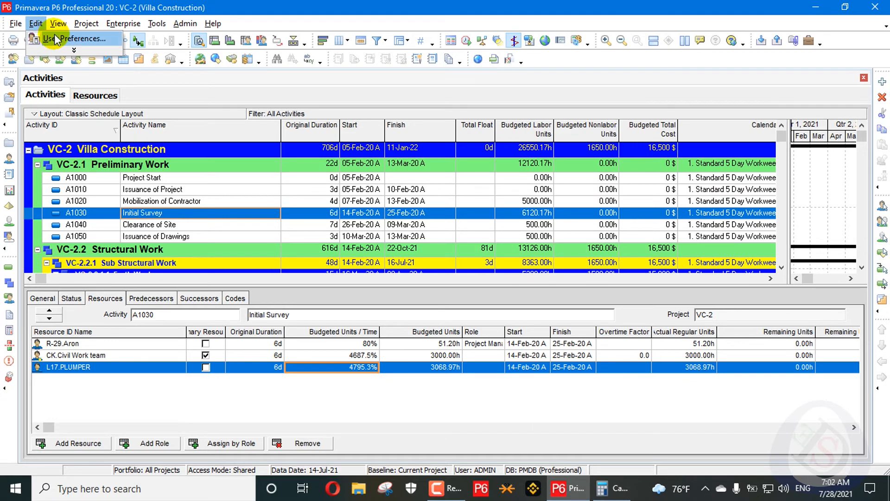
pyautogui.click(70, 38)
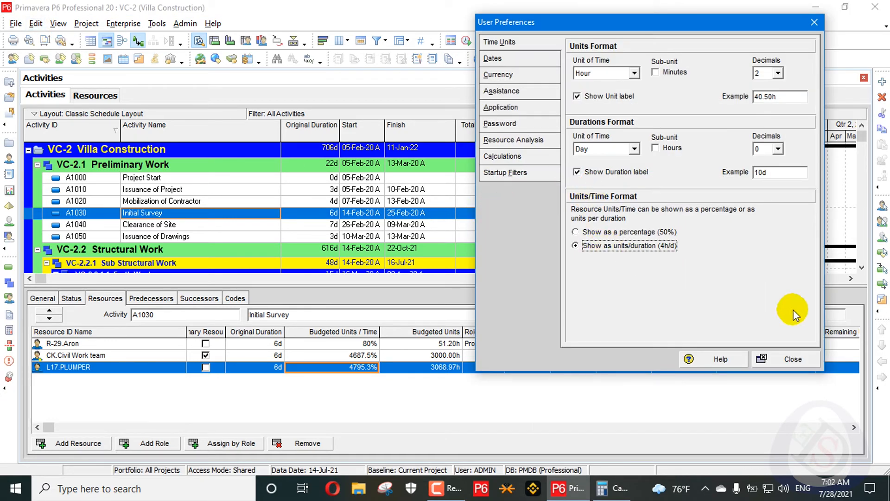
pyautogui.click(785, 359)
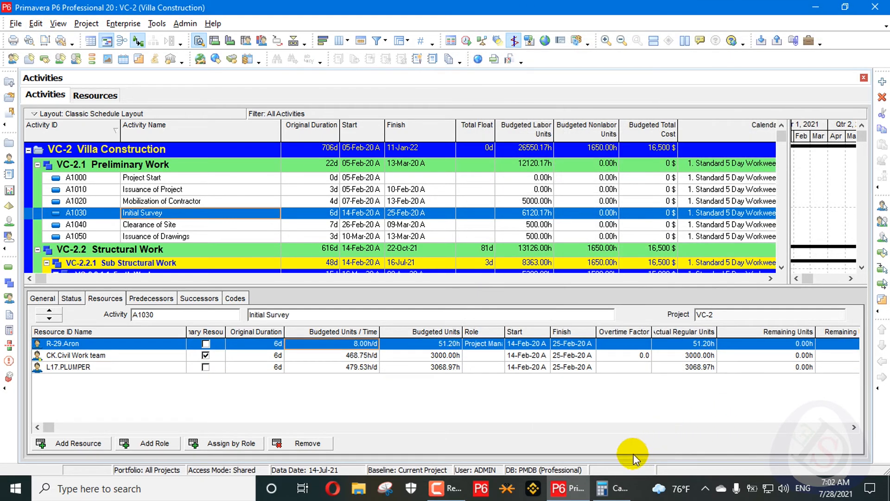
pyautogui.moveTo(643, 496)
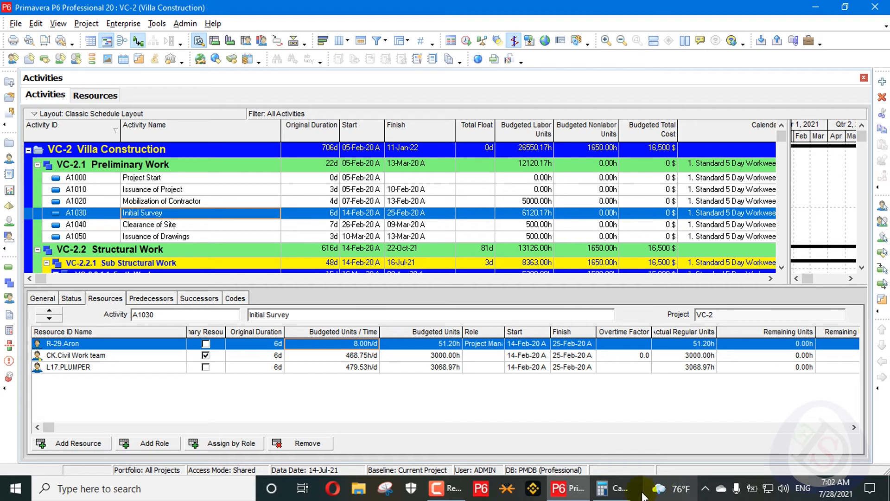
pyautogui.click(604, 488)
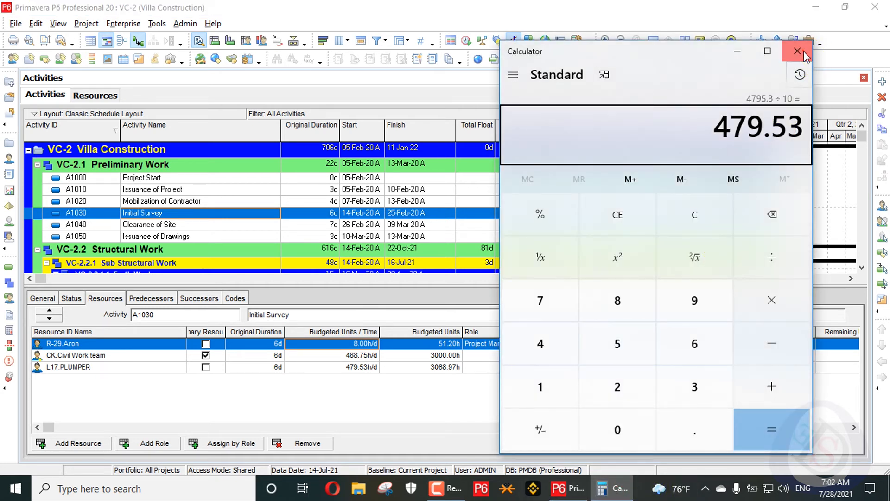
pyautogui.click(797, 50)
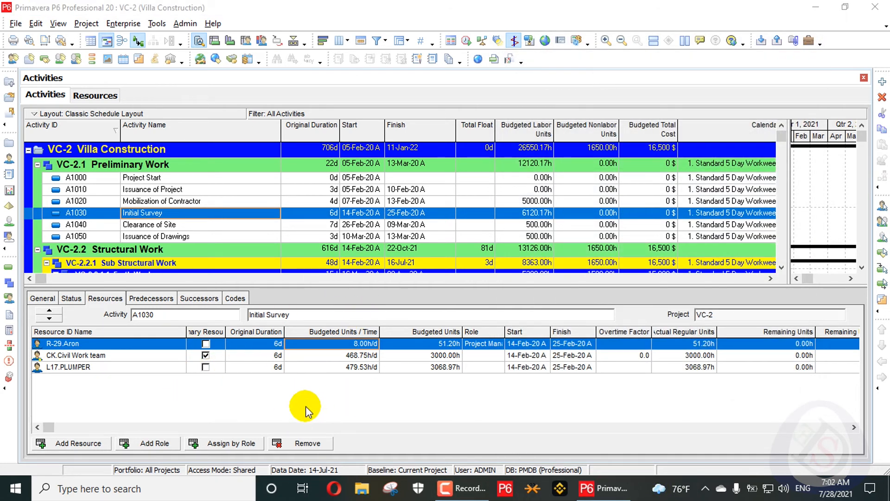
pyautogui.moveTo(367, 375)
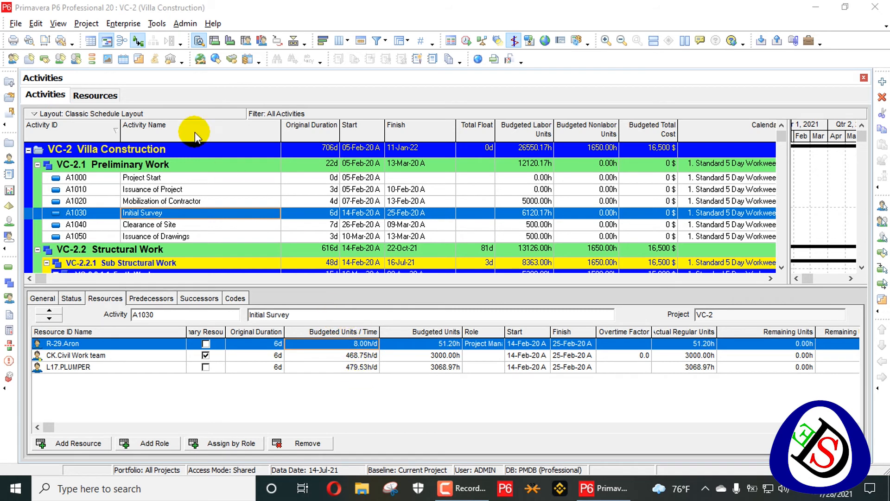
pyautogui.click(95, 96)
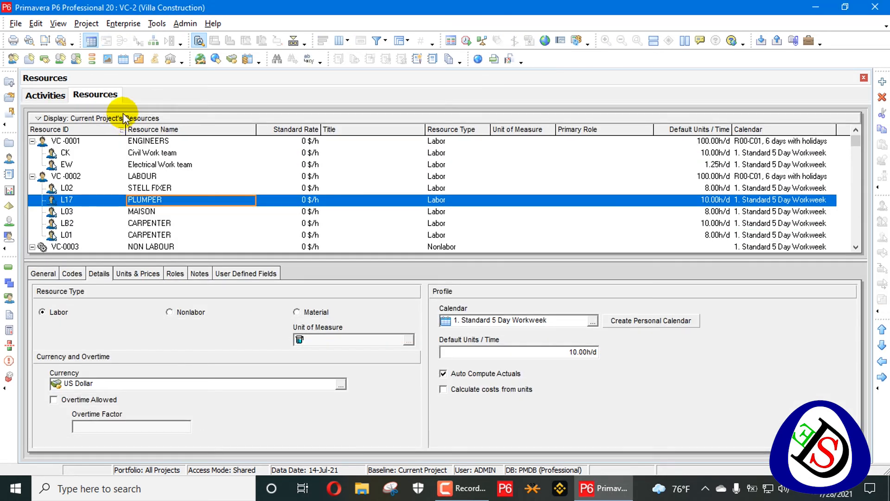
pyautogui.click(65, 176)
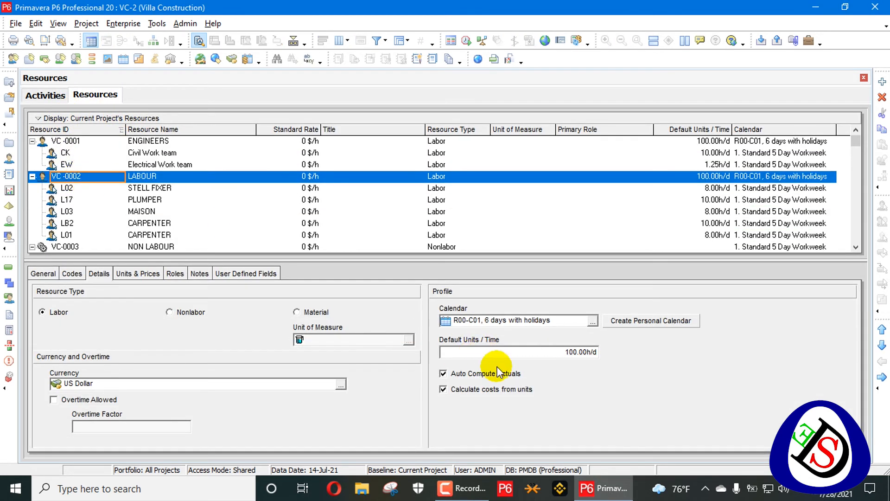
pyautogui.click(576, 352)
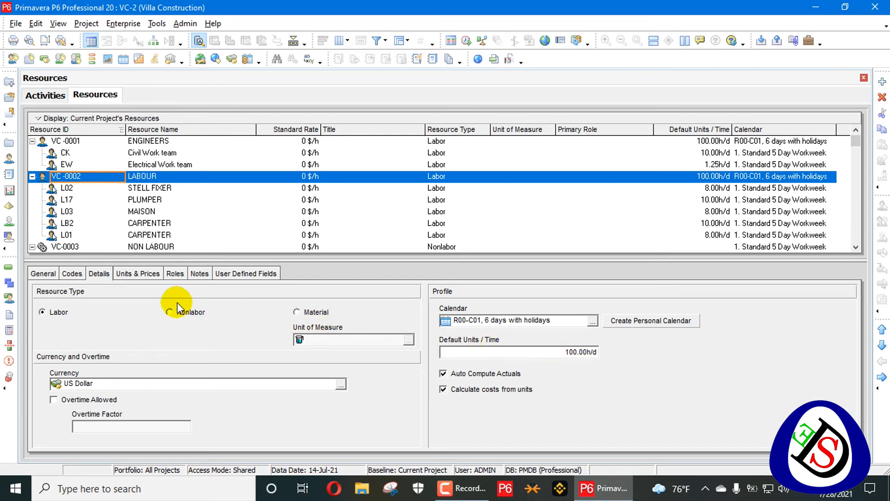
pyautogui.click(137, 273)
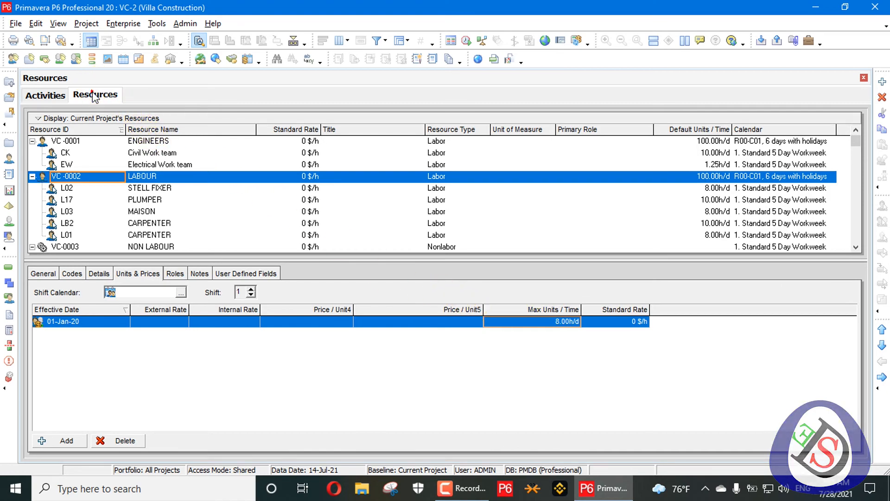
pyautogui.click(44, 95)
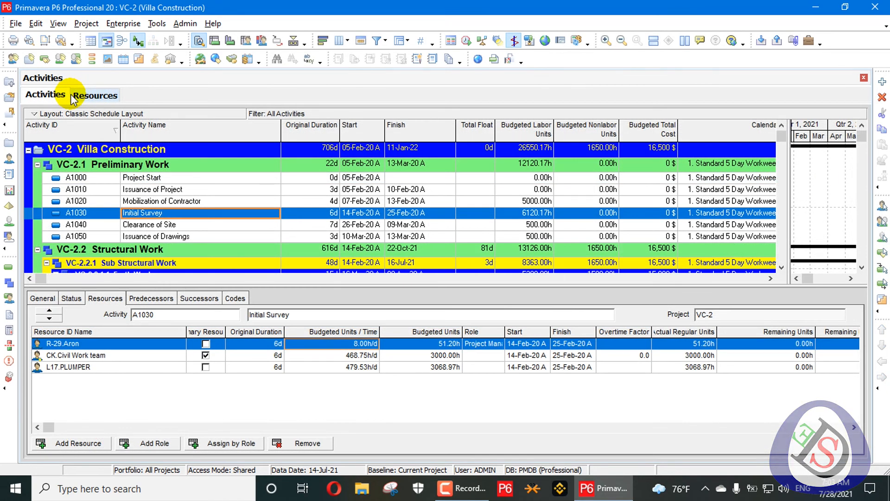